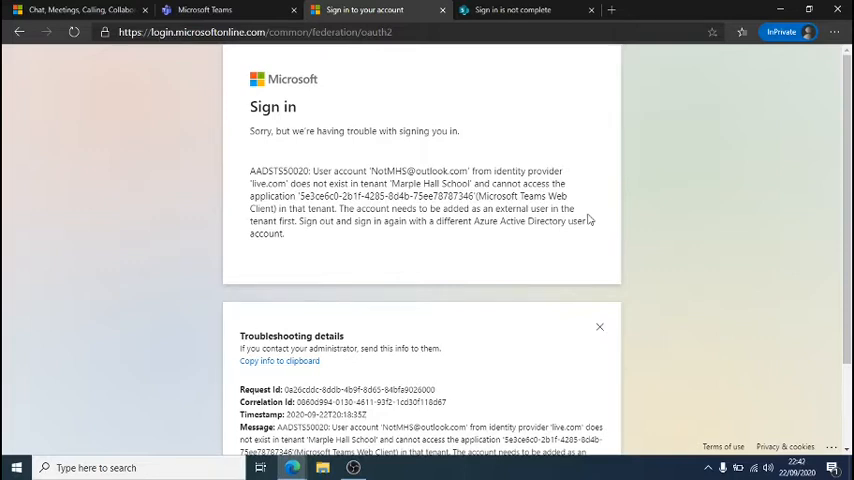
mouse_move(452, 157)
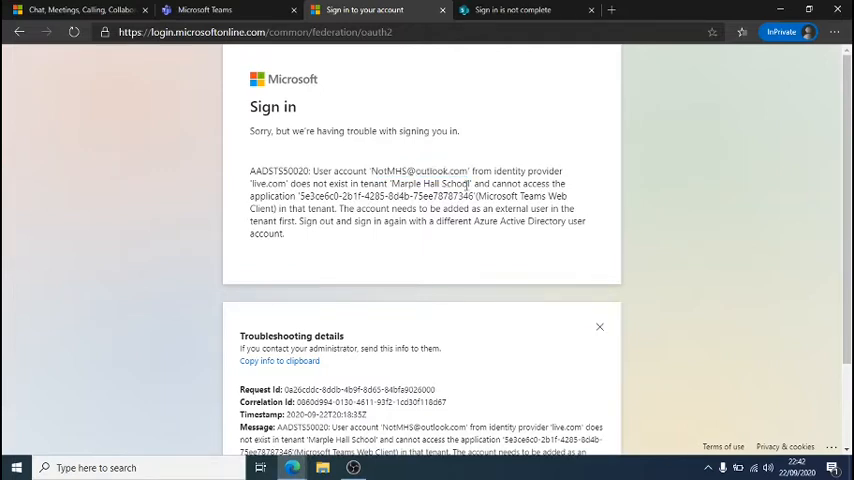
Step: Leave the AADSTS50020 error and switch to the 'Sign in is not complete' tab
click(523, 10)
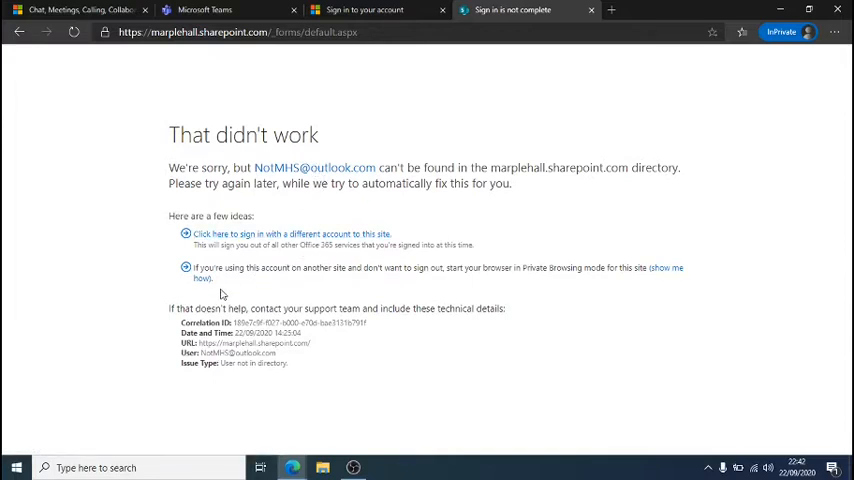
mouse_move(477, 138)
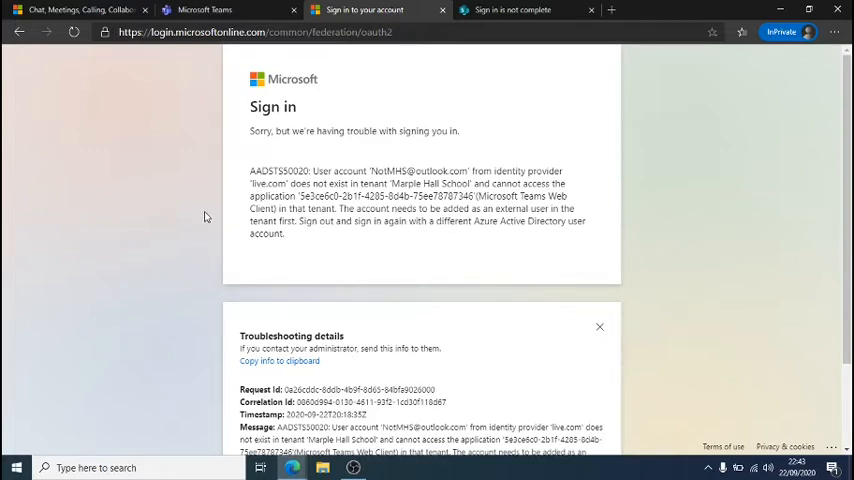
mouse_move(17, 469)
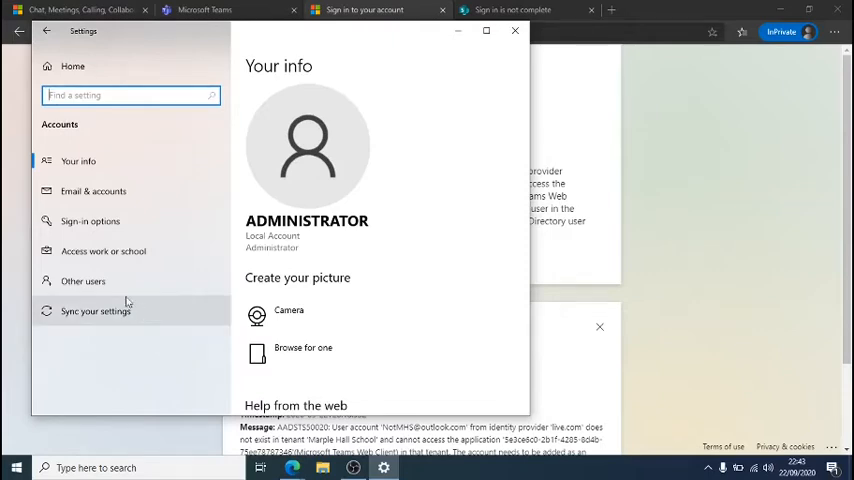
Step: Show Other users, try New User on the lusrmgr Users folder, then close lusrmgr
click(83, 281)
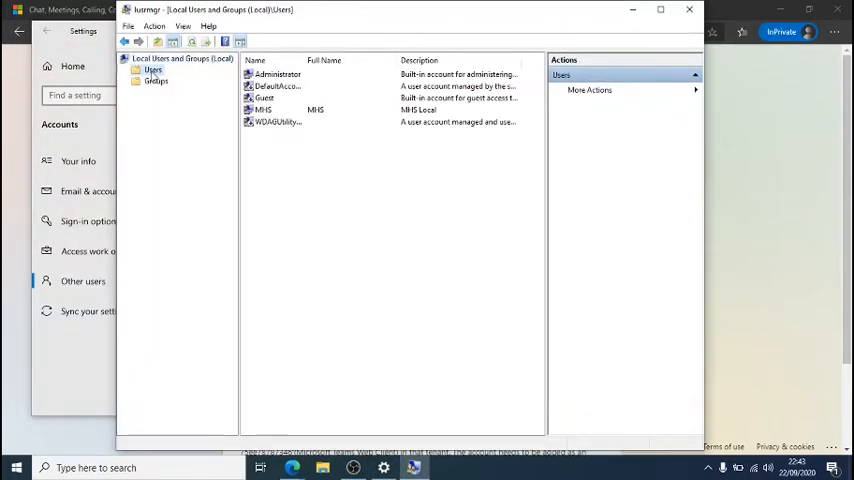
right_click(151, 74)
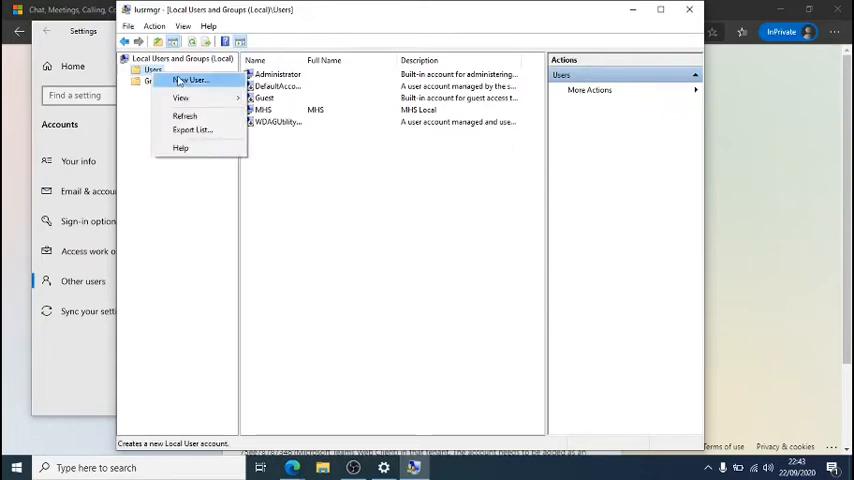
click(196, 87)
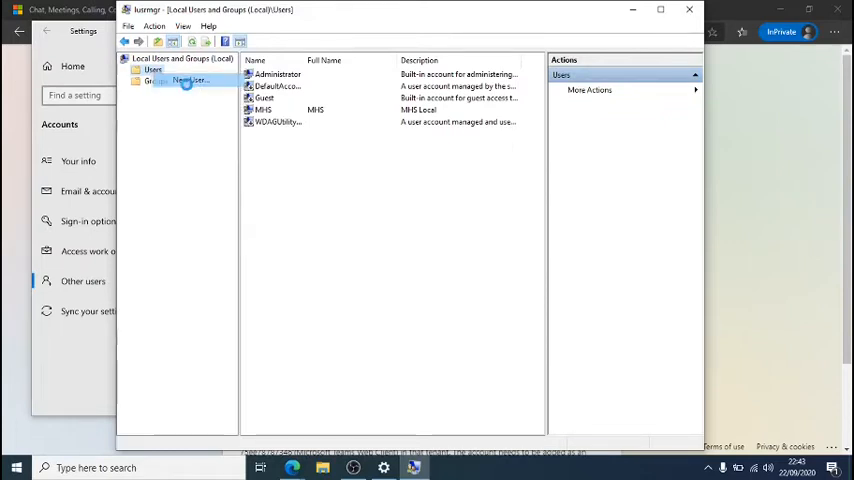
click(198, 82)
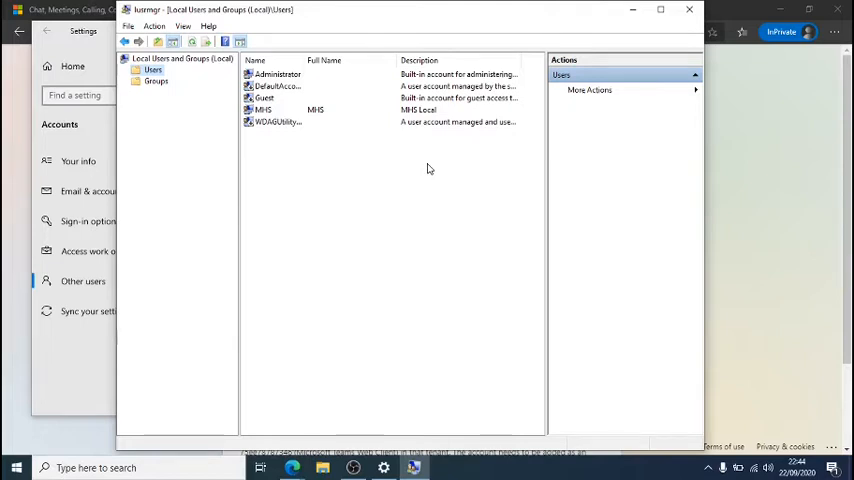
mouse_move(398, 198)
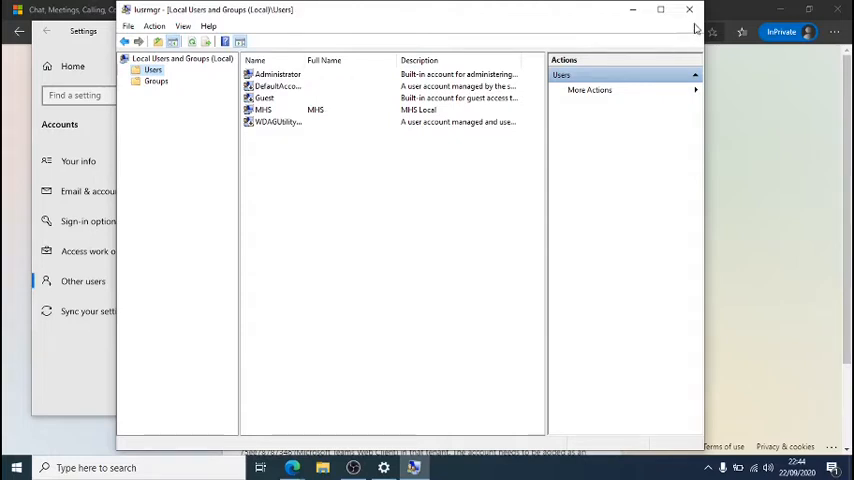
mouse_move(686, 11)
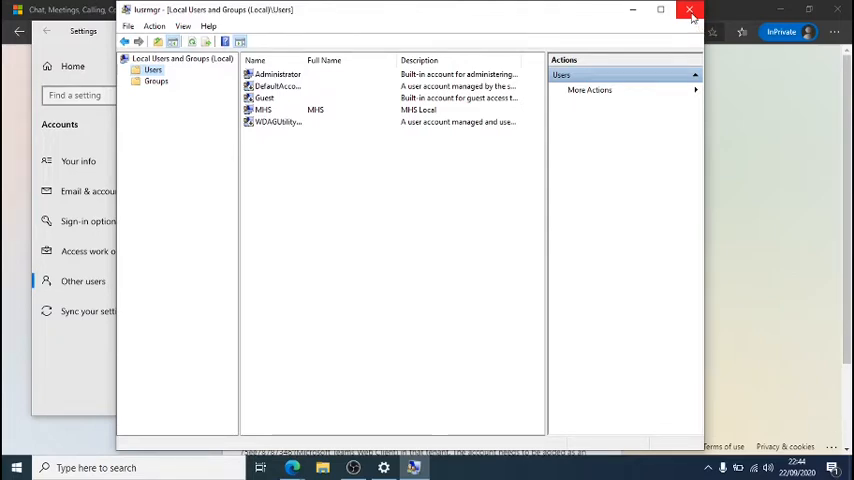
click(687, 10)
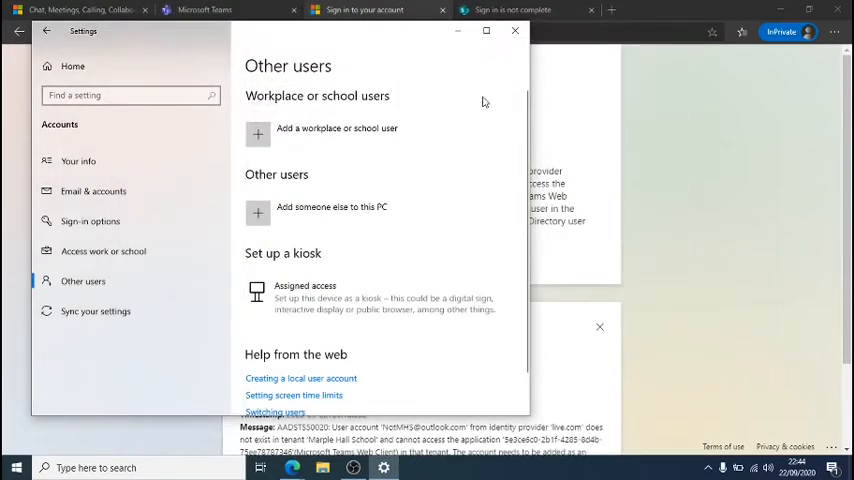
Step: Close Settings and launch Google Chrome by searching 'chro' in Start
click(514, 30)
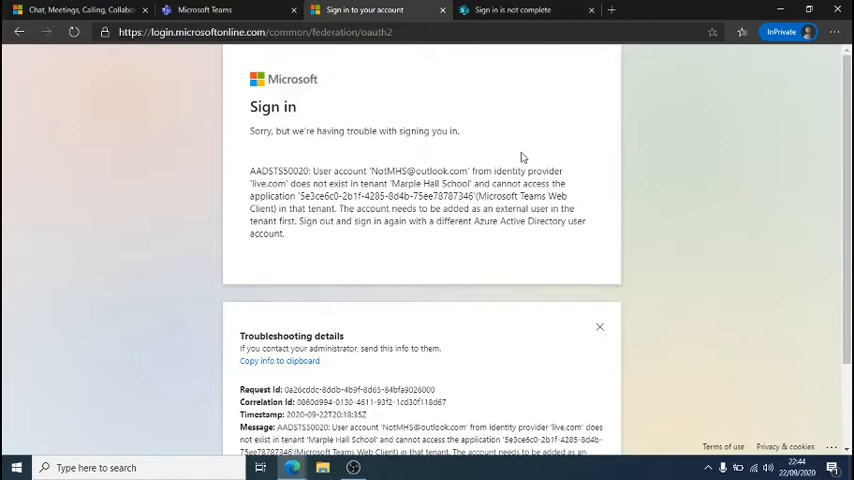
mouse_move(376, 276)
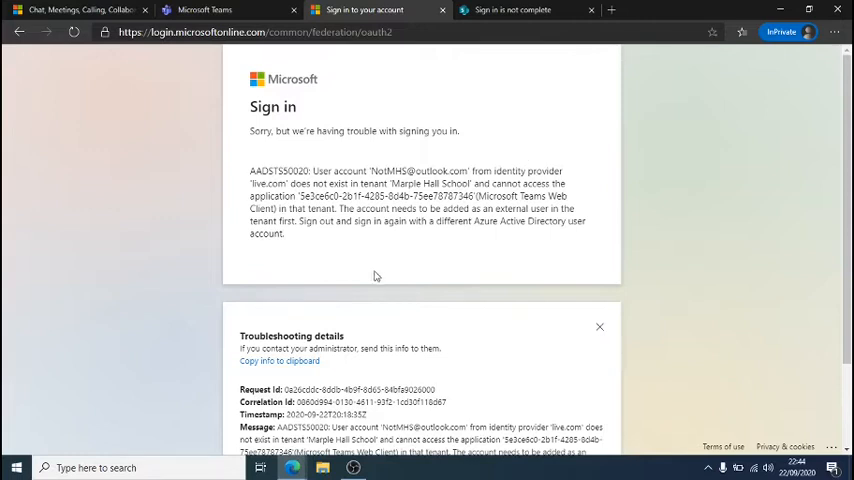
click(36, 469)
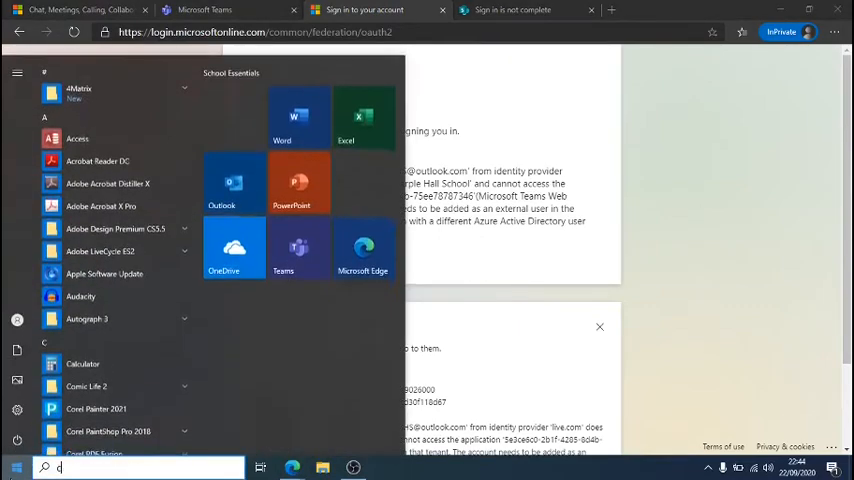
text(chro)
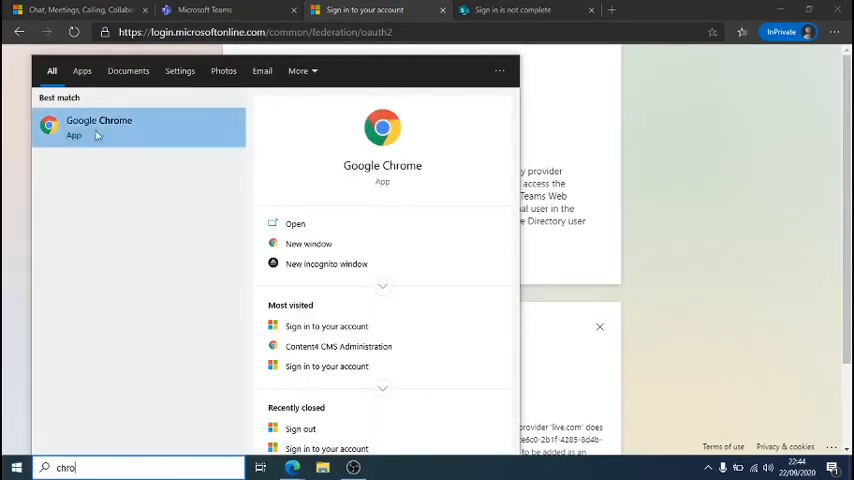
click(99, 127)
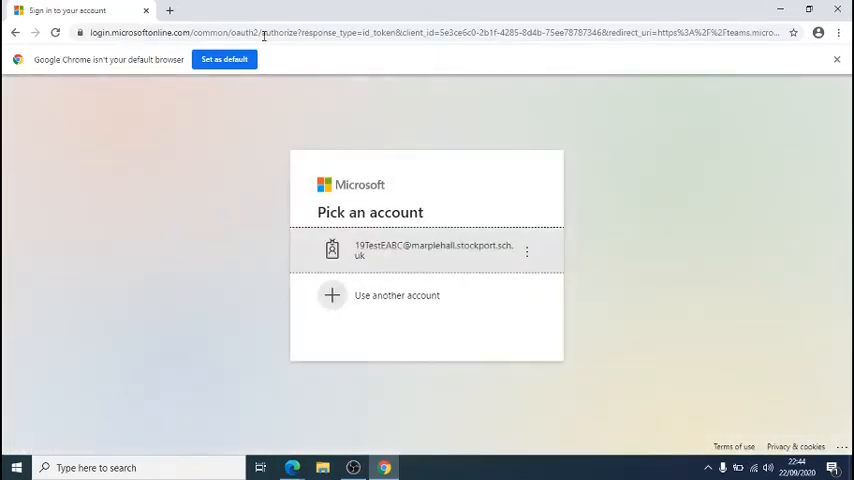
mouse_move(444, 299)
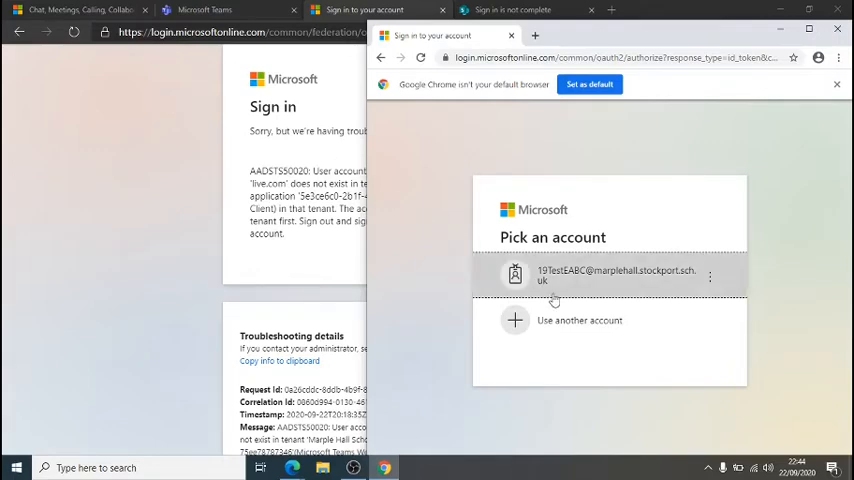
mouse_move(722, 399)
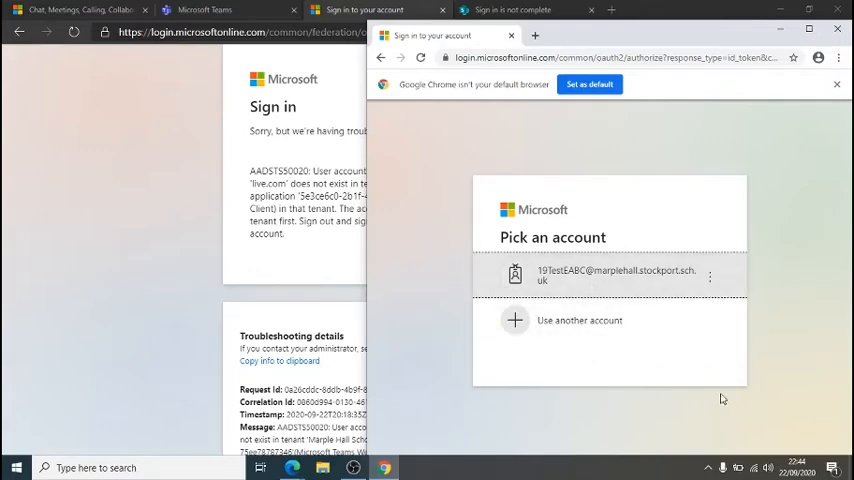
mouse_move(641, 333)
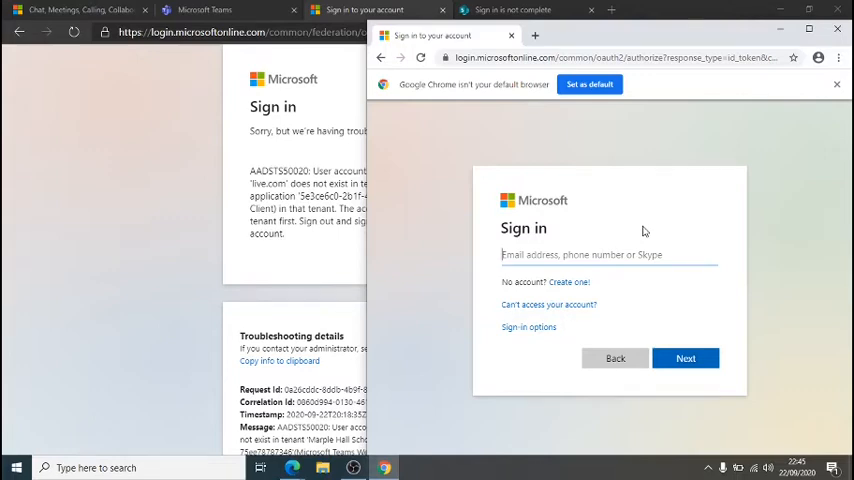
mouse_move(688, 103)
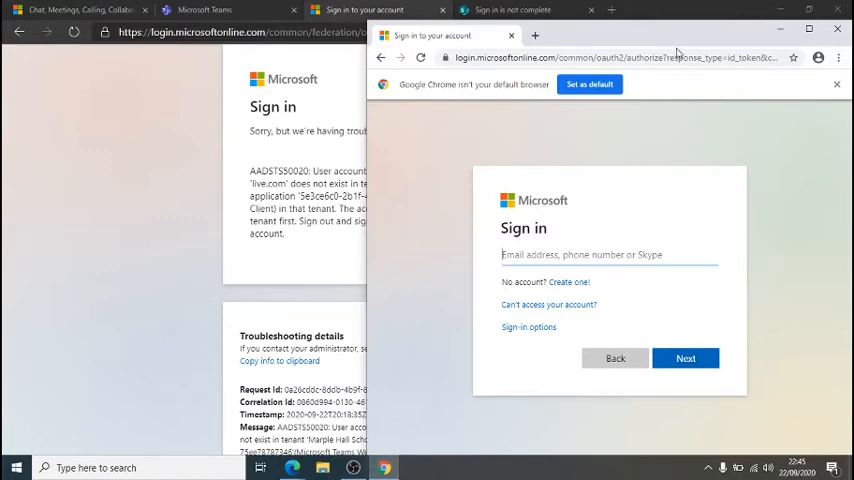
Step: Sign in with the school test account, stay signed in, and open Chrome's main menu
click(608, 255)
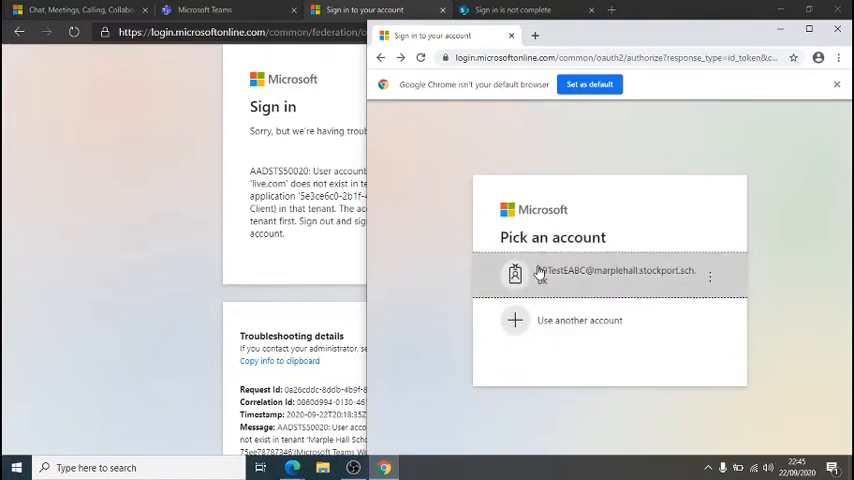
click(608, 275)
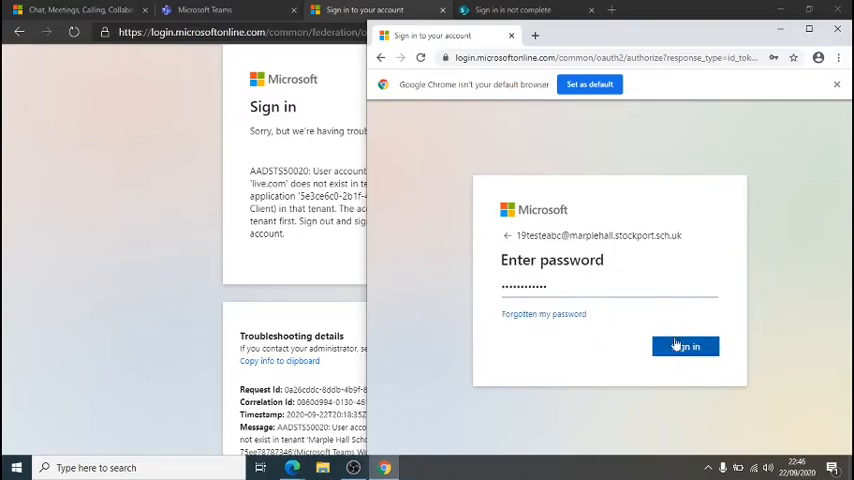
click(685, 346)
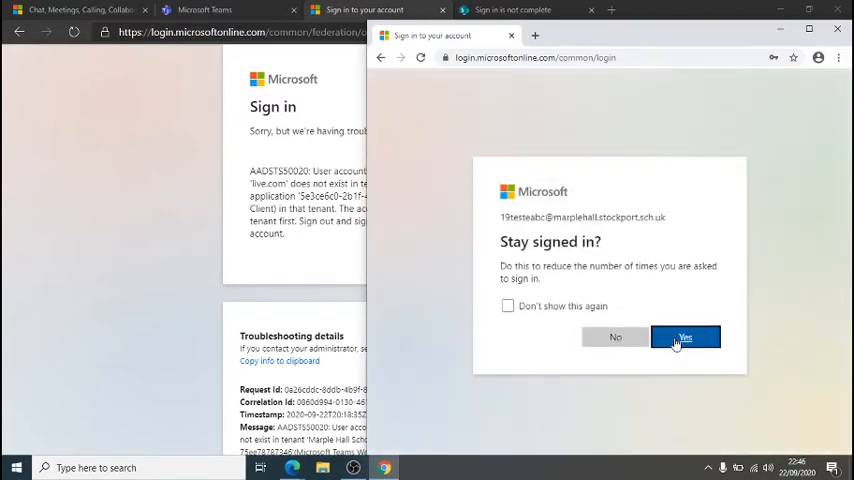
click(690, 337)
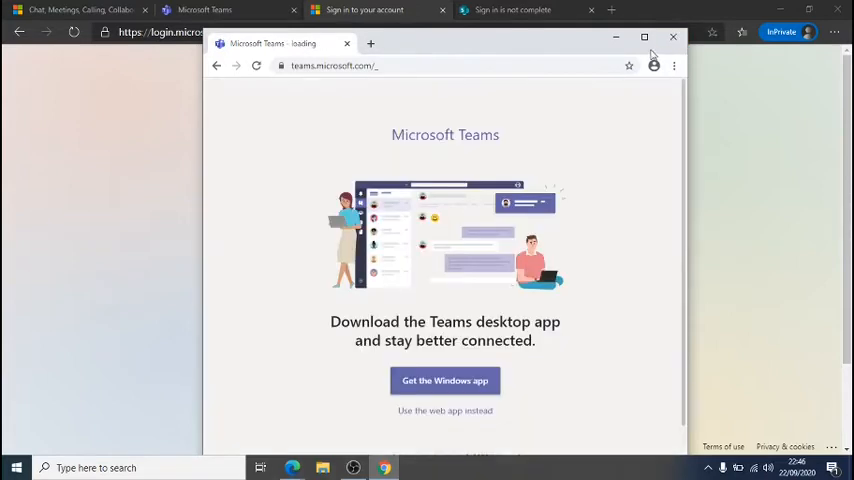
click(647, 35)
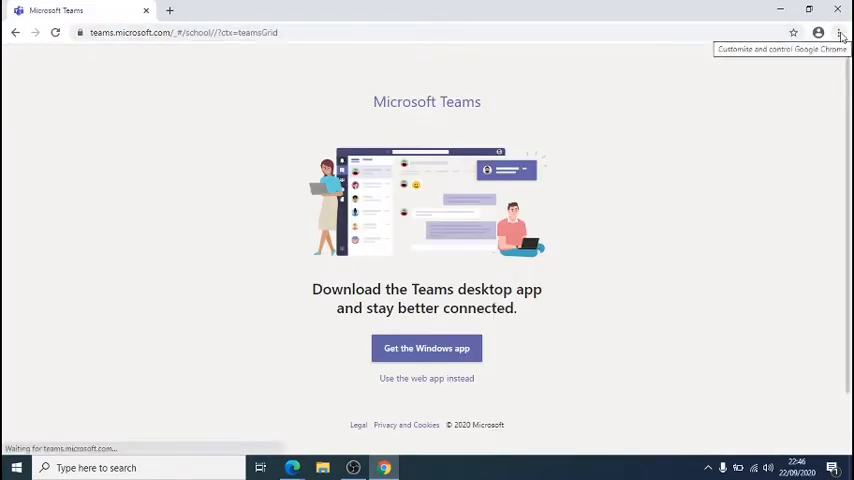
click(844, 31)
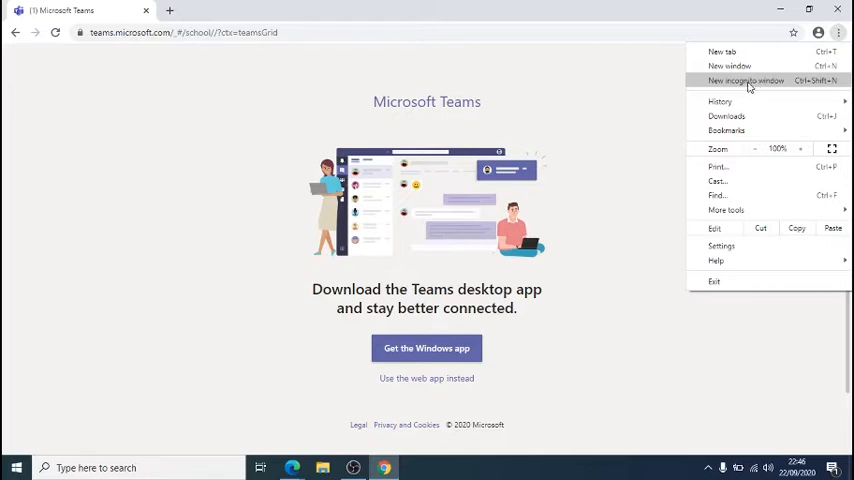
Step: Open a new incognito window and bring it to the front from the taskbar
click(752, 81)
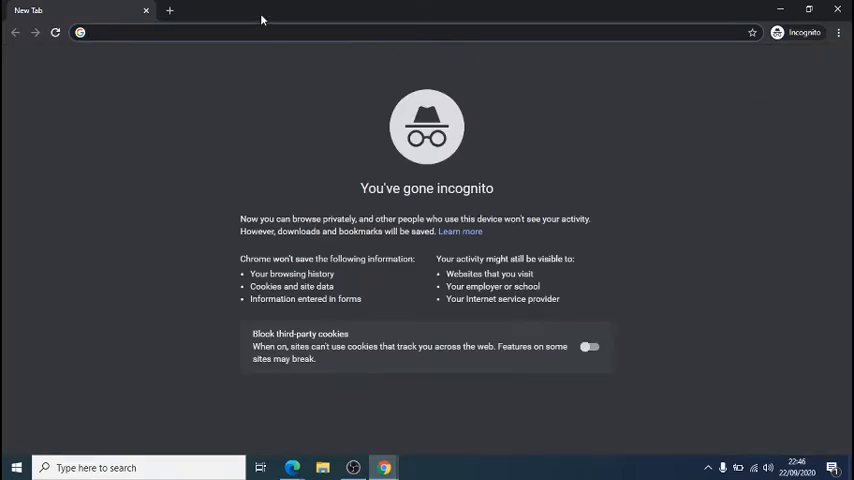
mouse_move(378, 290)
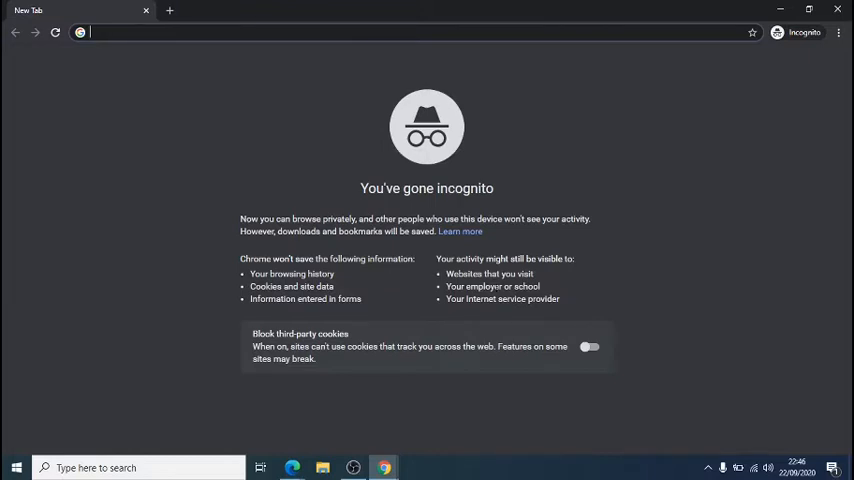
mouse_move(380, 247)
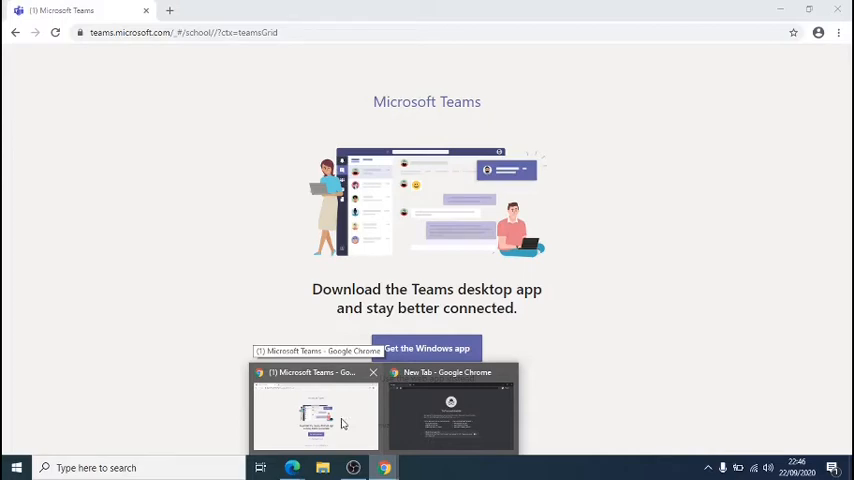
click(461, 415)
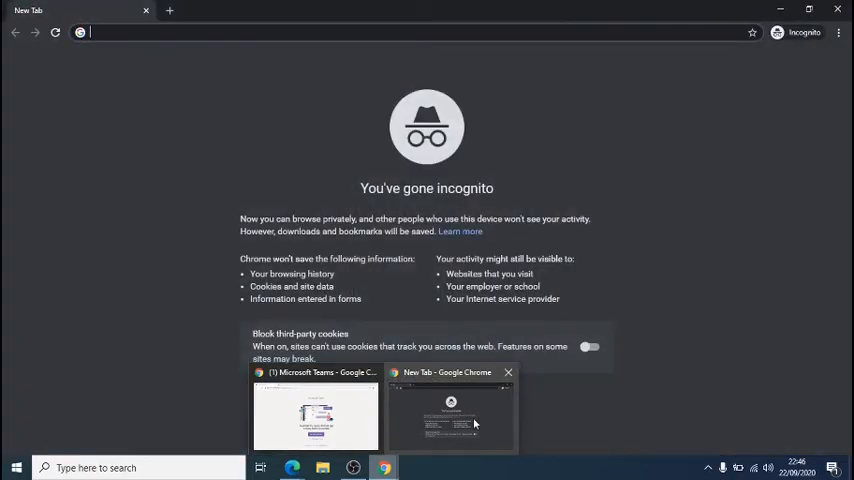
mouse_move(475, 423)
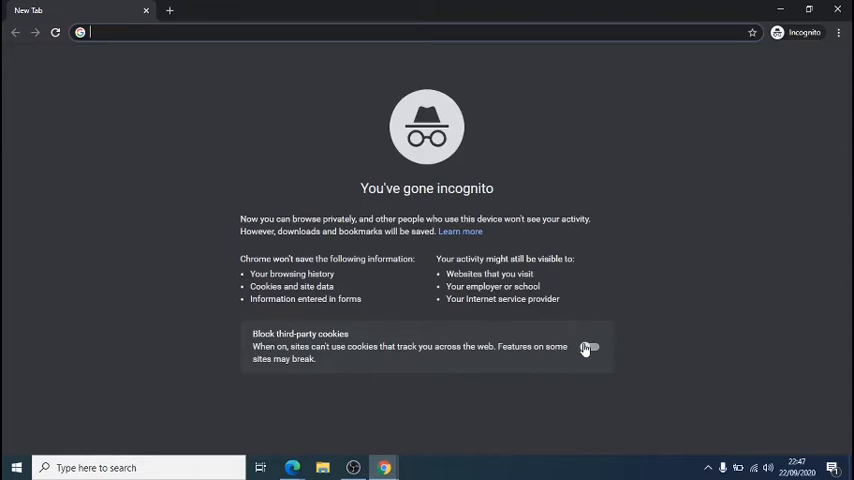
Step: Turn on Block third-party cookies and go to teams.microsoft.com
click(590, 348)
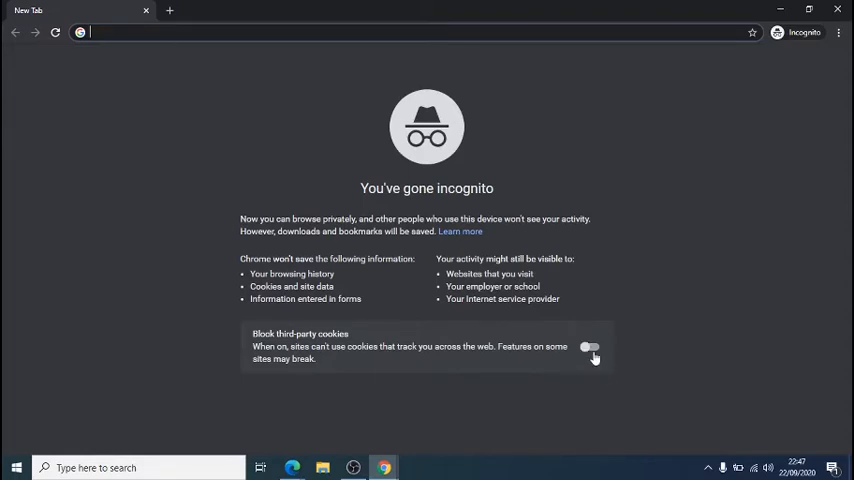
click(591, 347)
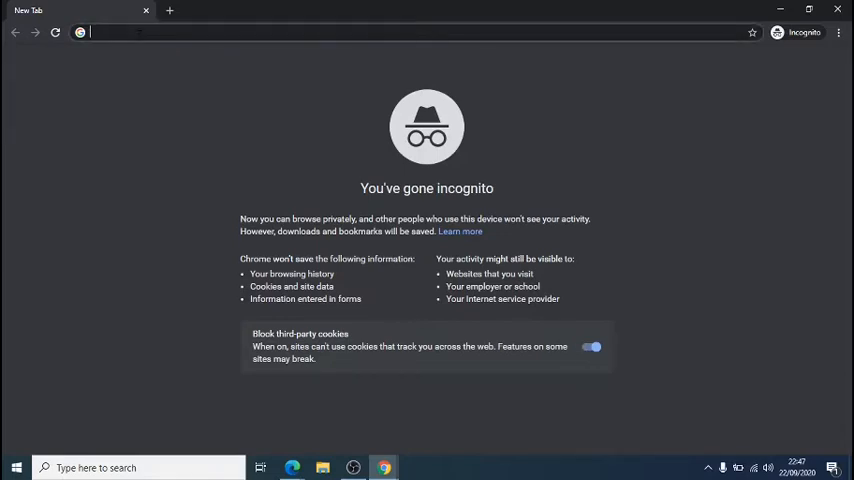
text(teams.microsoft.com)
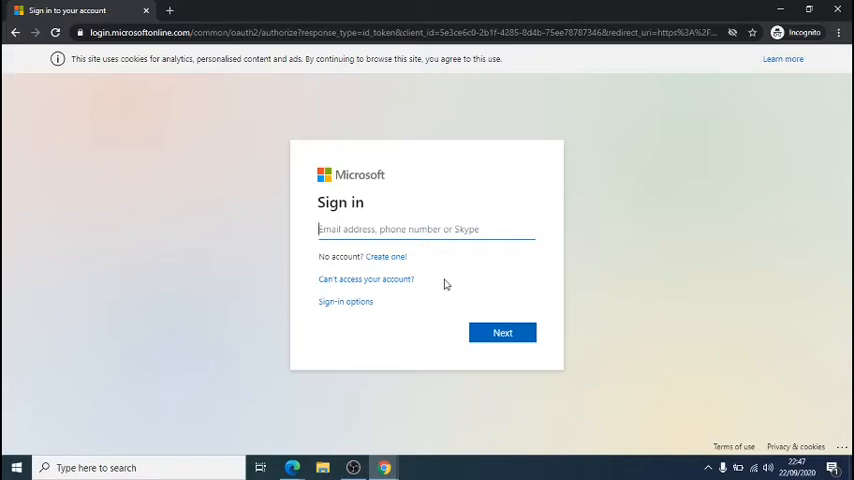
mouse_move(842, 12)
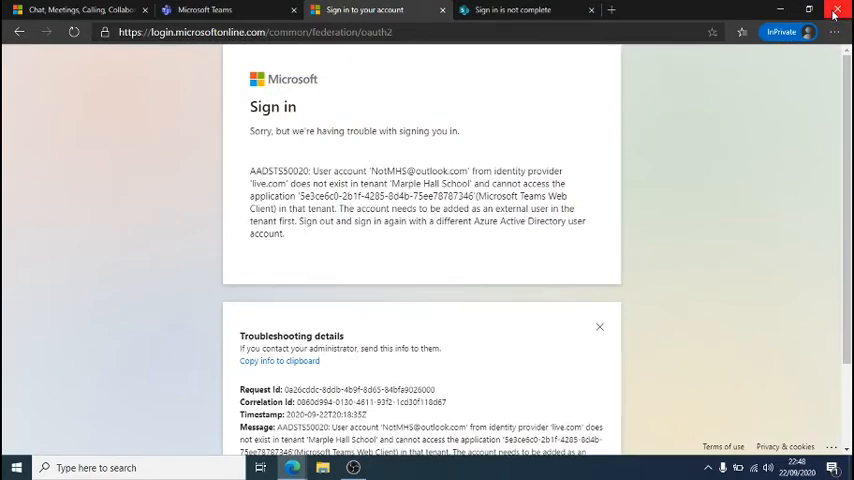
mouse_move(780, 118)
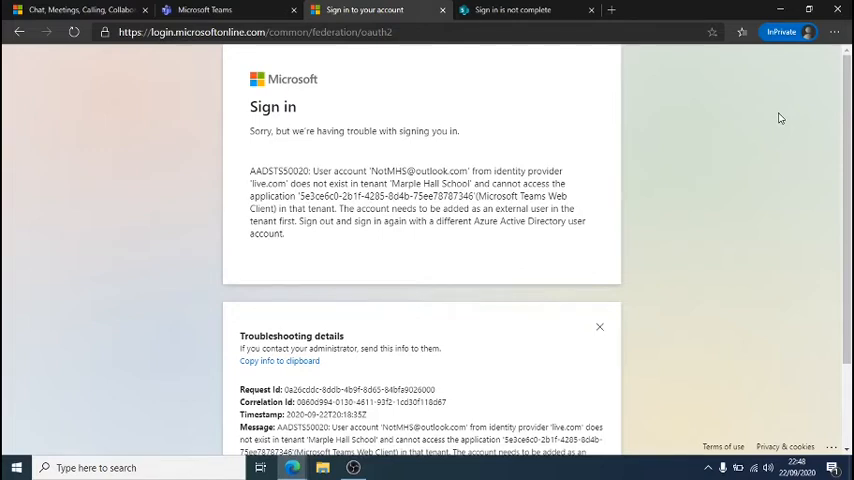
mouse_move(754, 104)
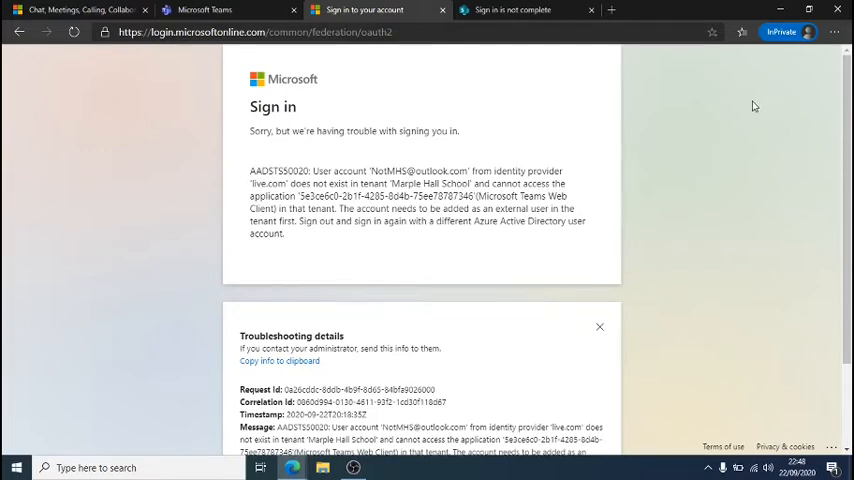
mouse_move(423, 67)
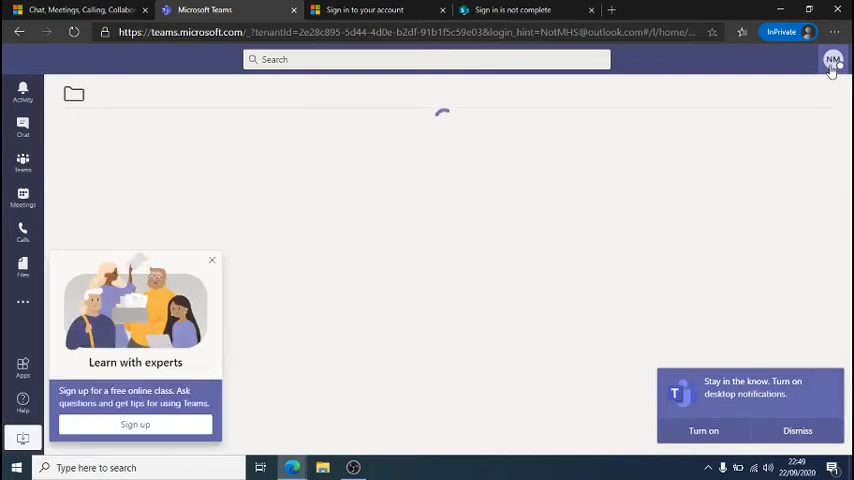
Step: Choose Sign out from the Teams profile avatar menu
click(833, 65)
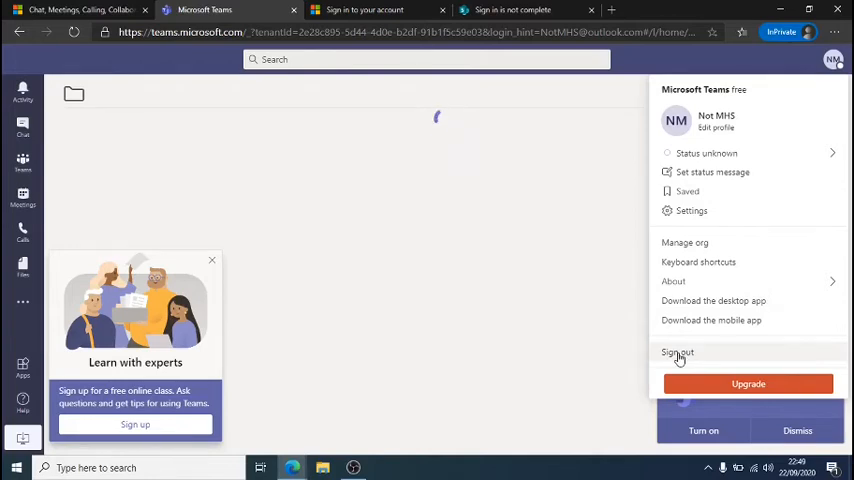
click(677, 352)
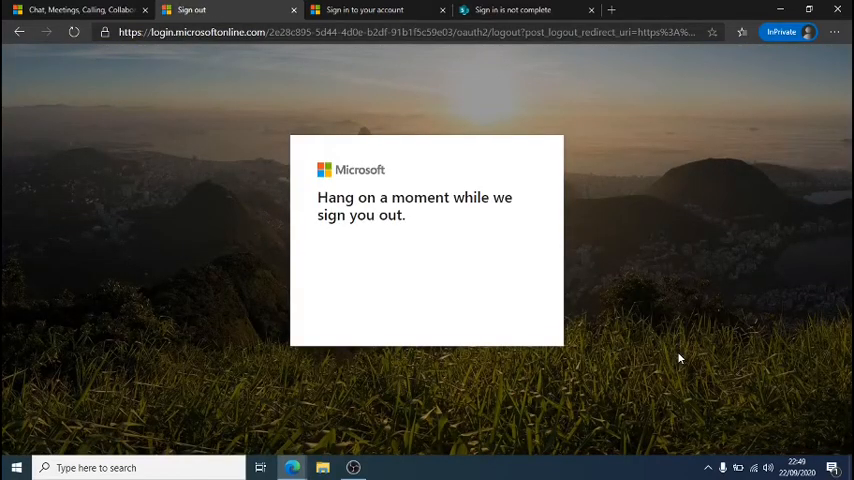
mouse_move(403, 265)
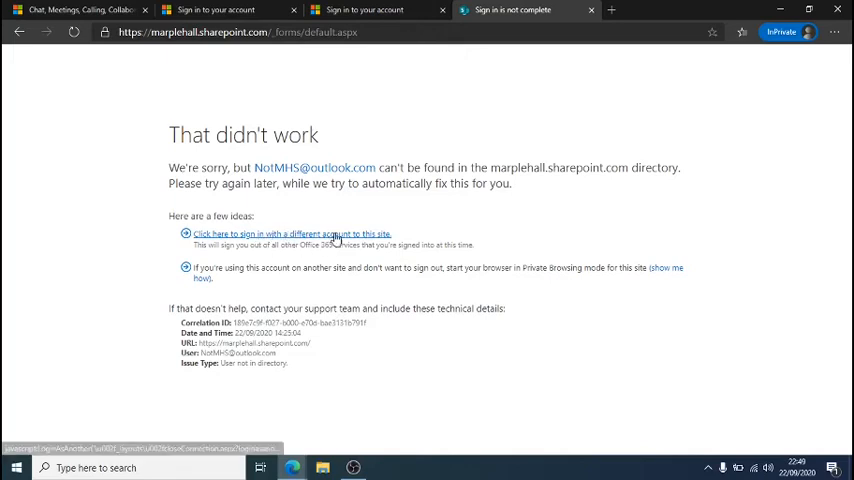
mouse_move(318, 244)
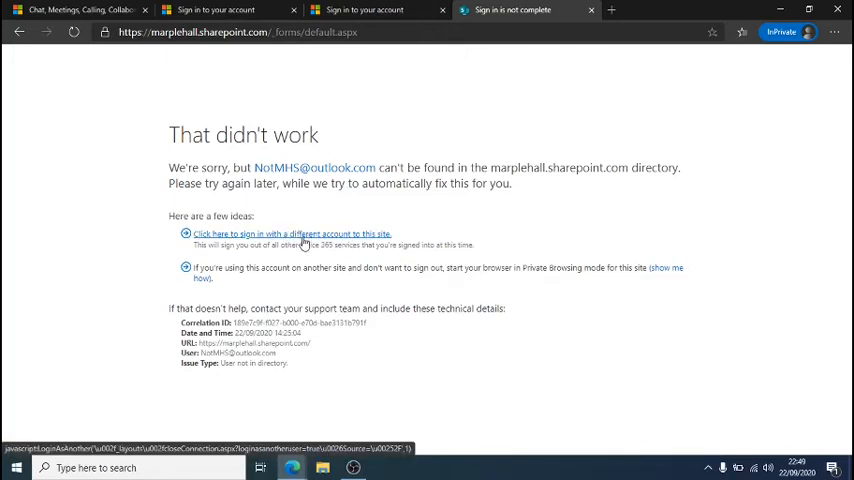
mouse_move(280, 243)
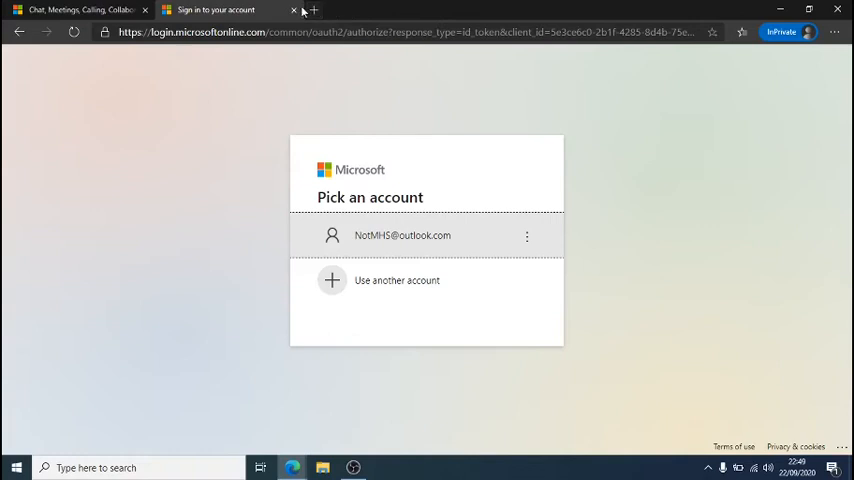
mouse_move(298, 12)
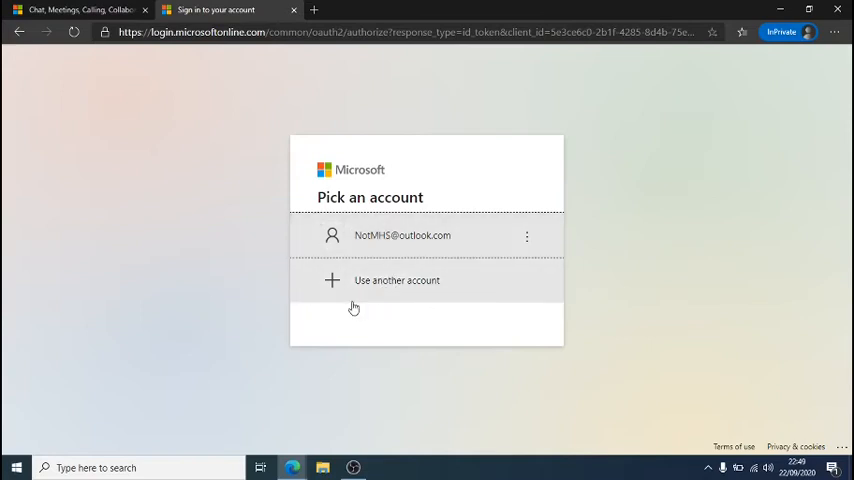
mouse_move(391, 295)
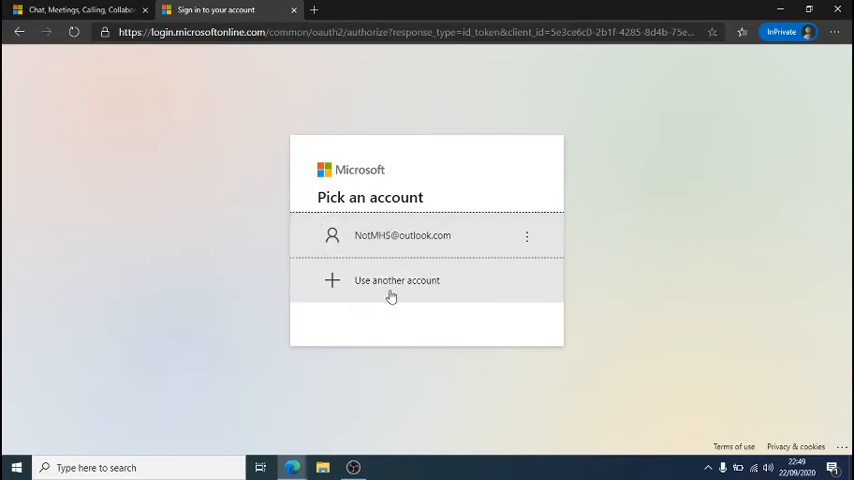
mouse_move(470, 255)
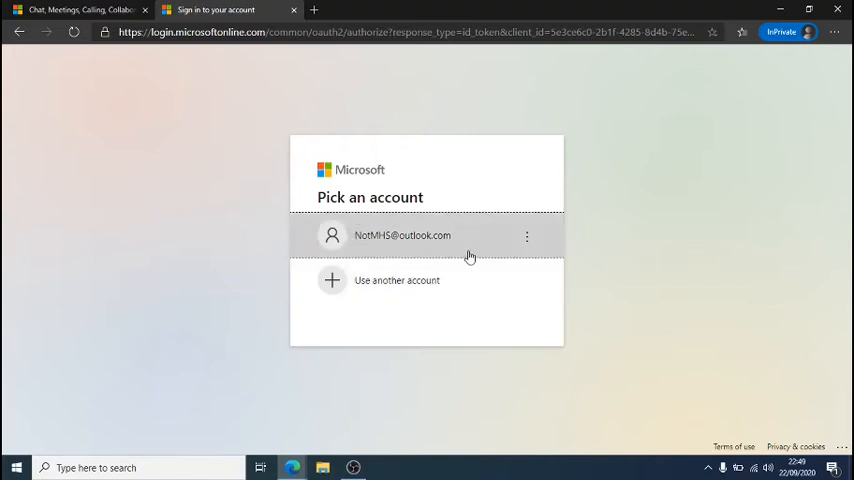
mouse_move(456, 251)
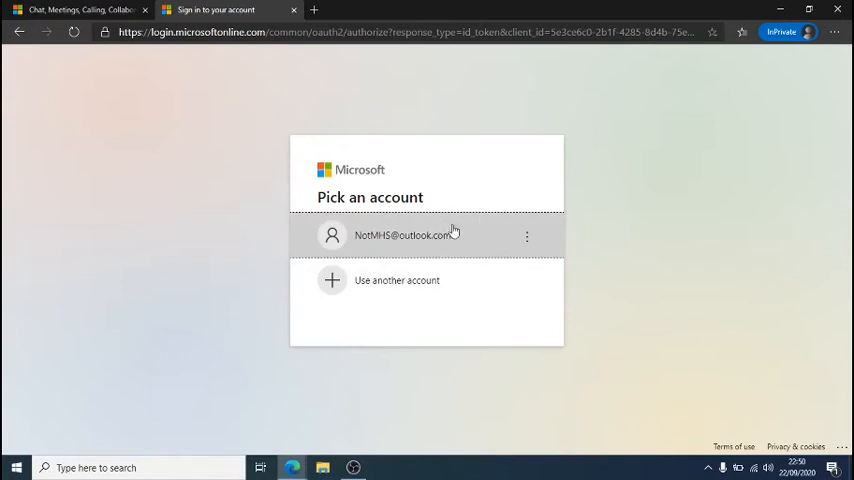
mouse_move(331, 283)
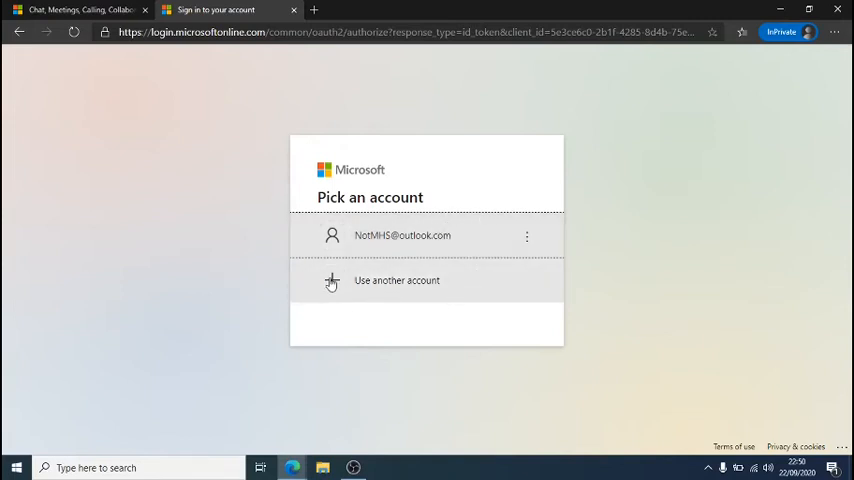
Step: Try 'Use another account', then return to the Pick an account page
click(396, 280)
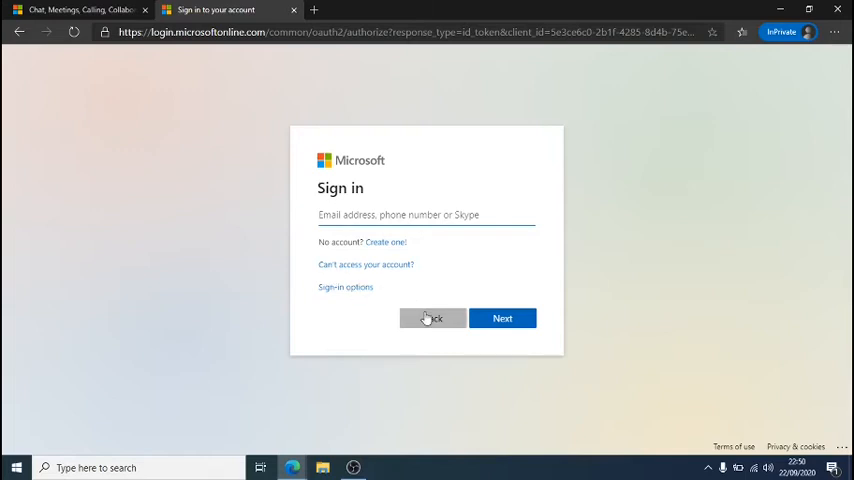
click(431, 318)
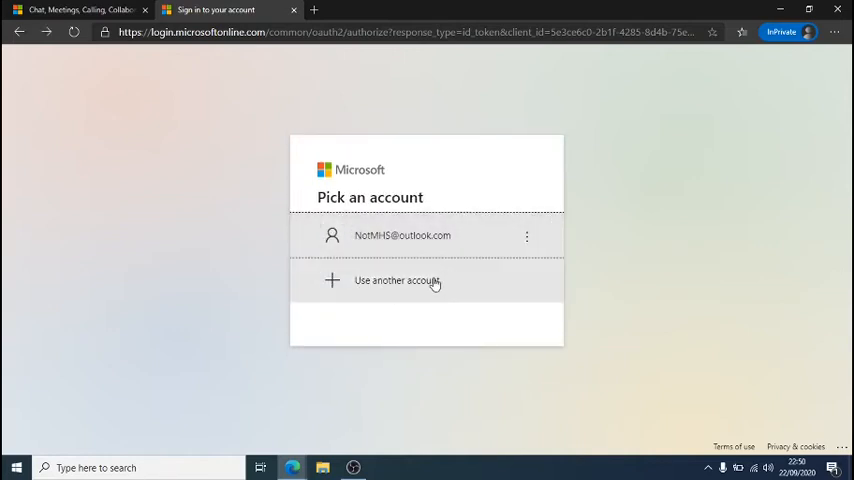
mouse_move(440, 293)
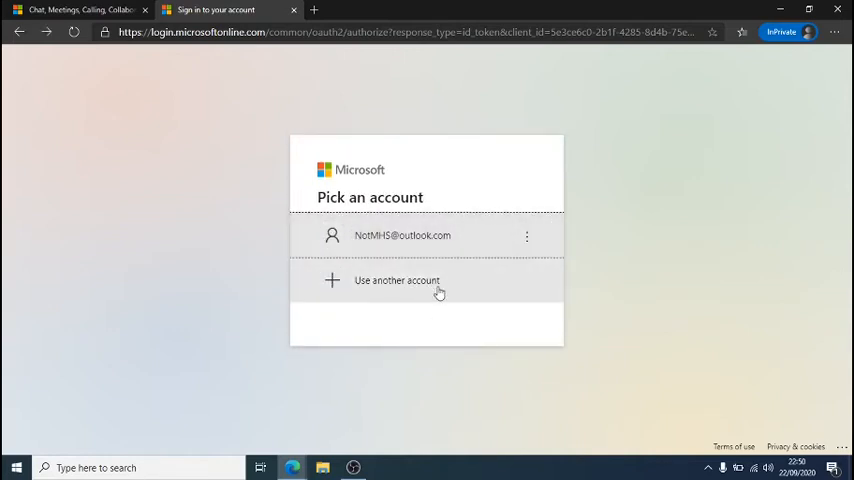
mouse_move(525, 269)
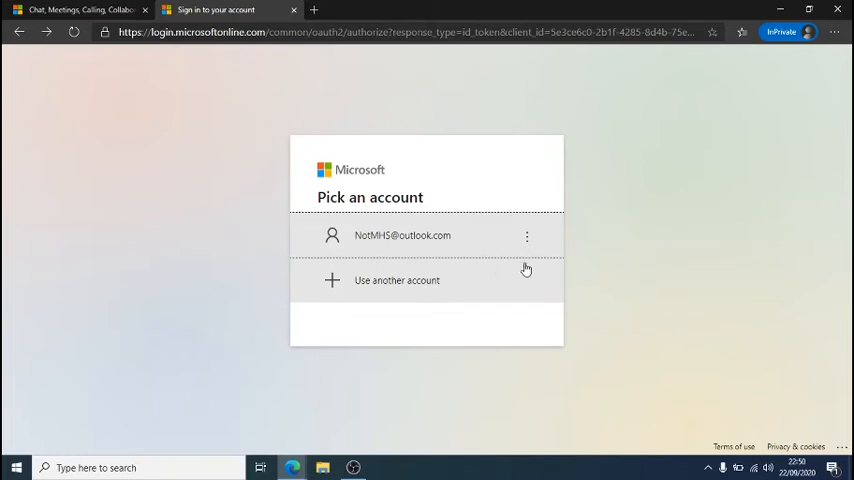
mouse_move(563, 272)
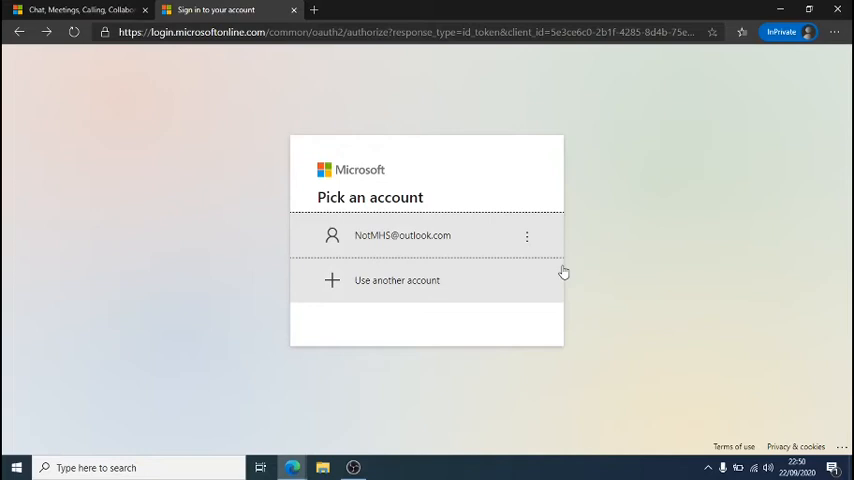
mouse_move(348, 385)
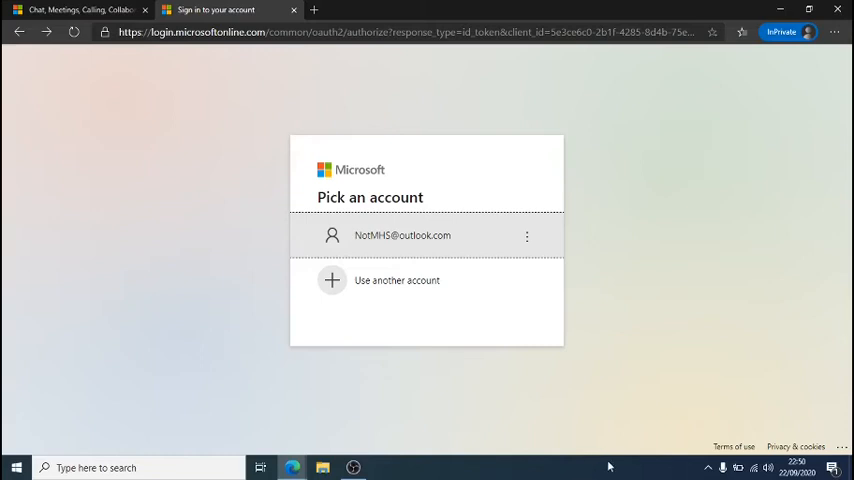
mouse_move(451, 371)
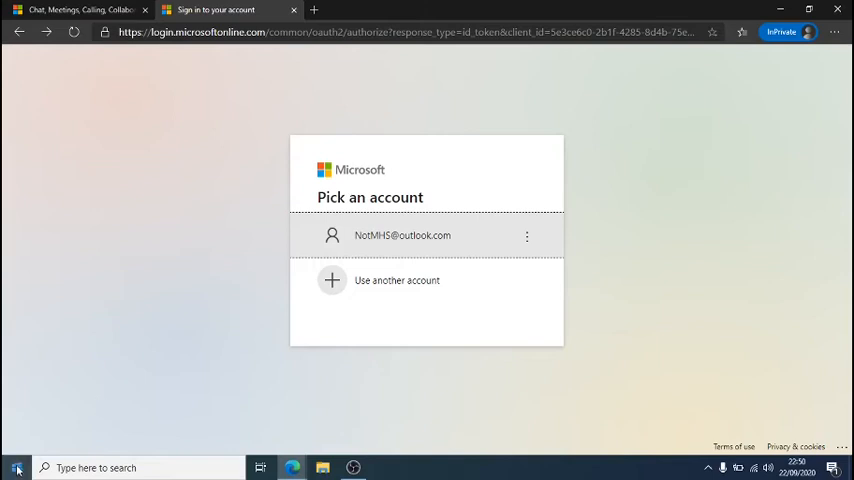
Step: Search 'sett' from Start and open Settings > Accounts > Access work or school
click(13, 467)
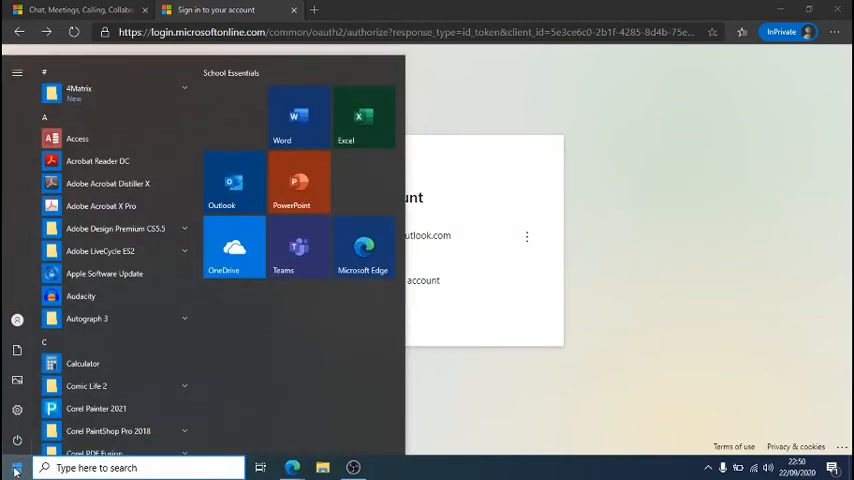
text(sett)
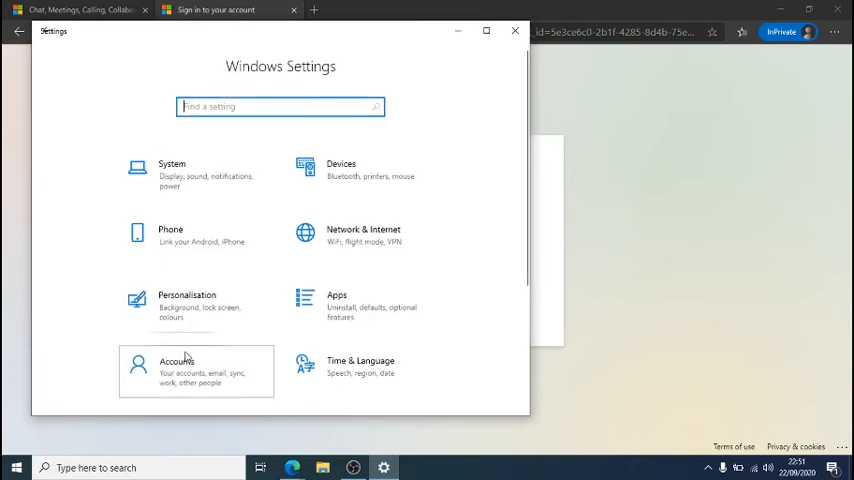
click(186, 365)
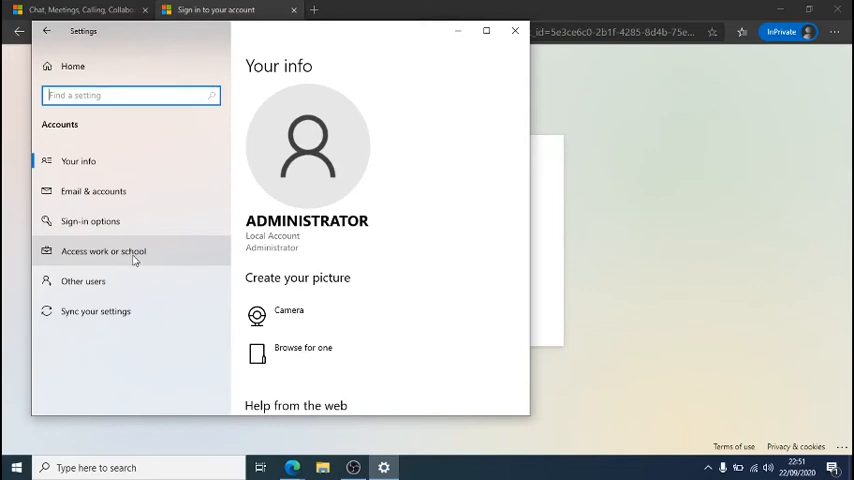
click(103, 251)
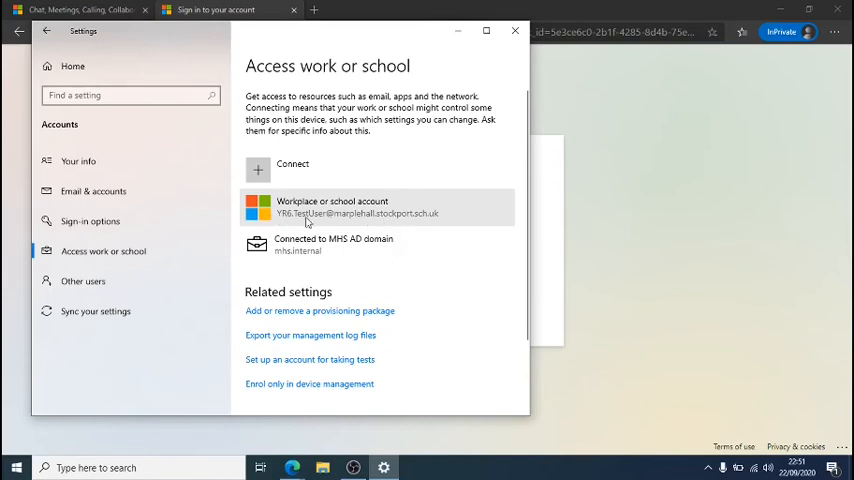
mouse_move(310, 230)
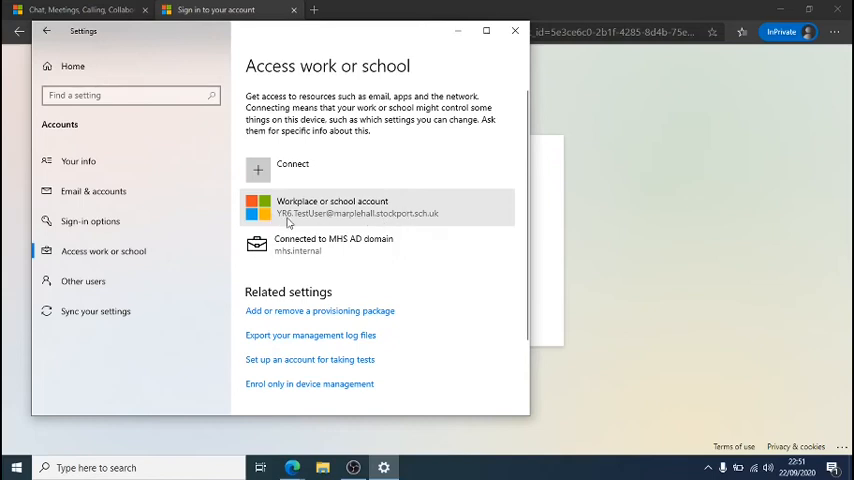
mouse_move(387, 202)
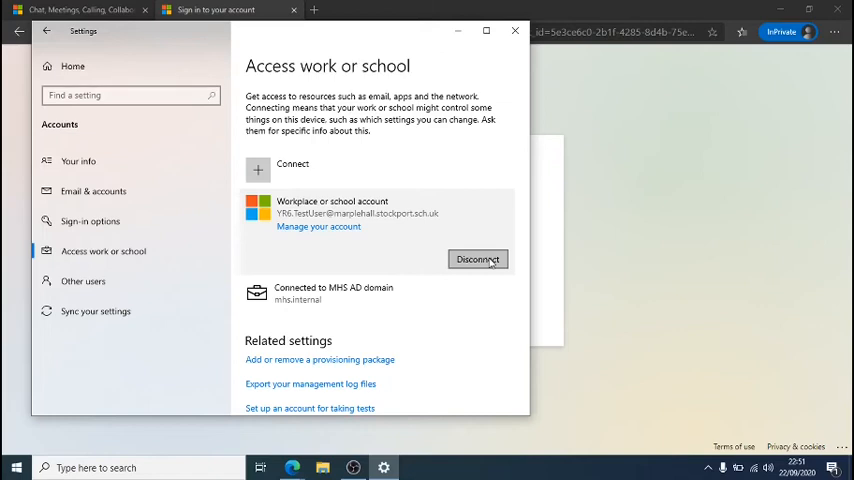
mouse_move(433, 267)
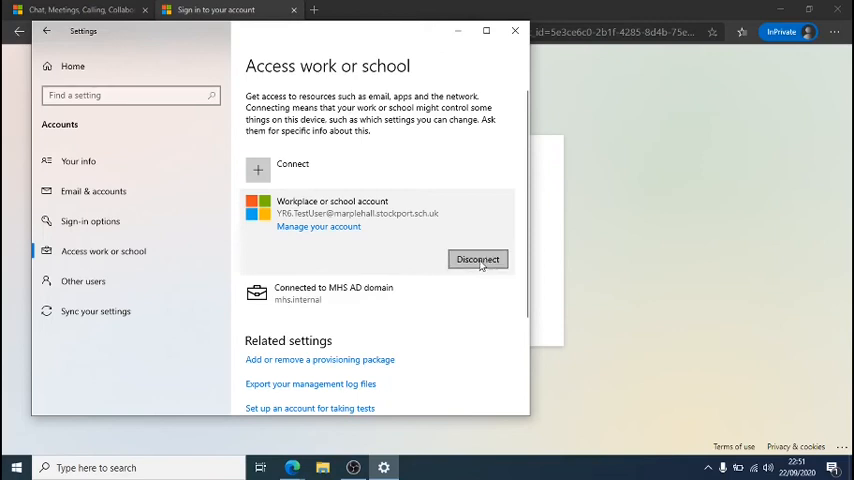
Step: Disconnect the school workplace account and confirm with Yes
click(477, 259)
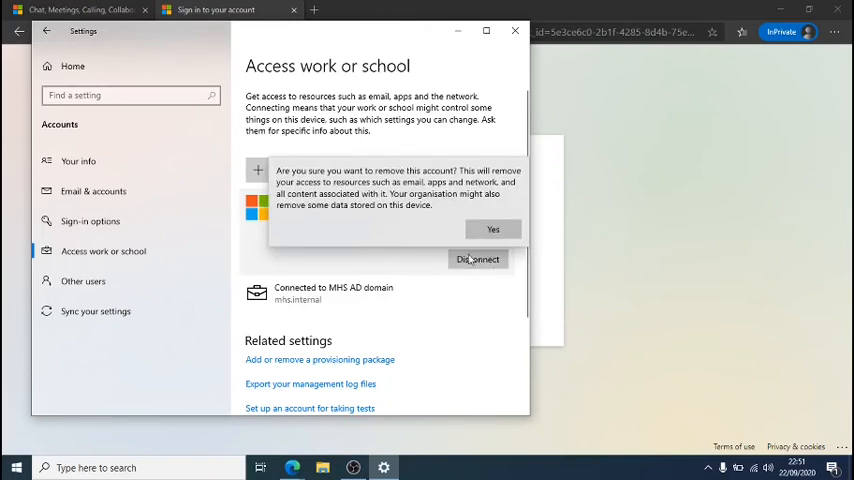
click(492, 229)
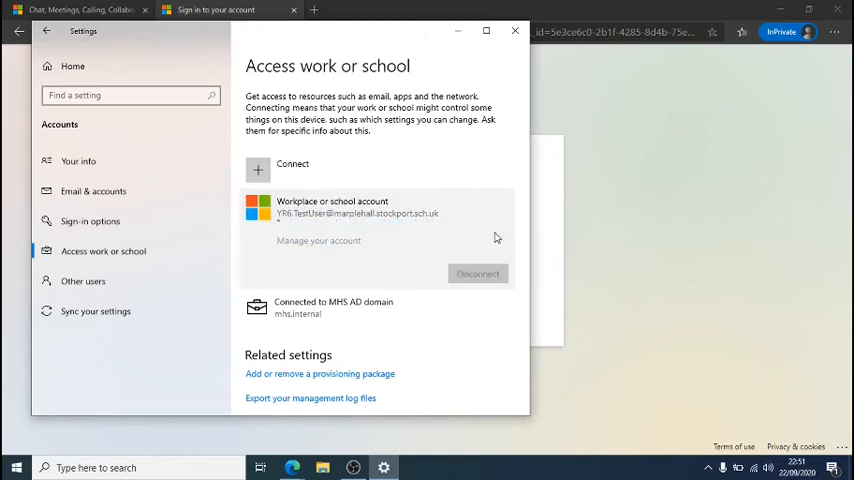
click(477, 273)
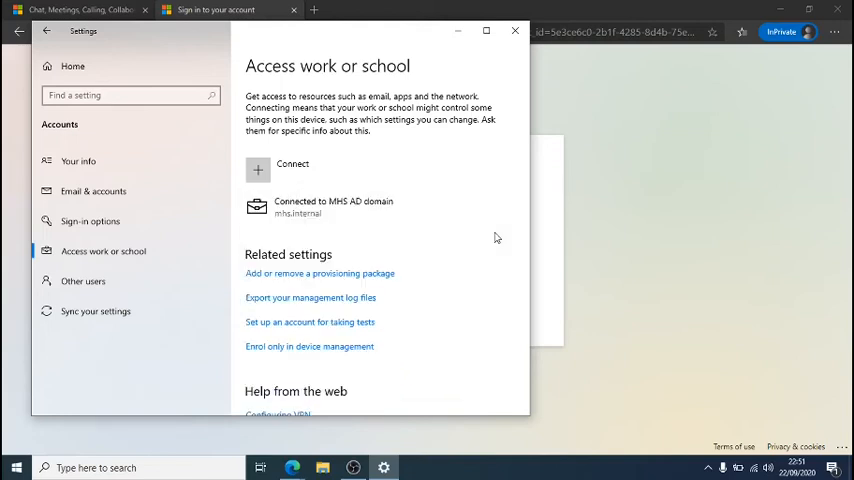
mouse_move(382, 272)
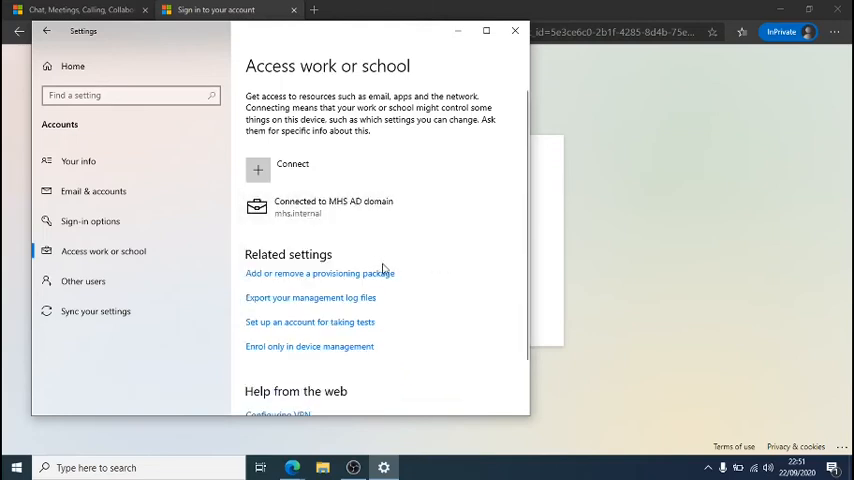
mouse_move(454, 250)
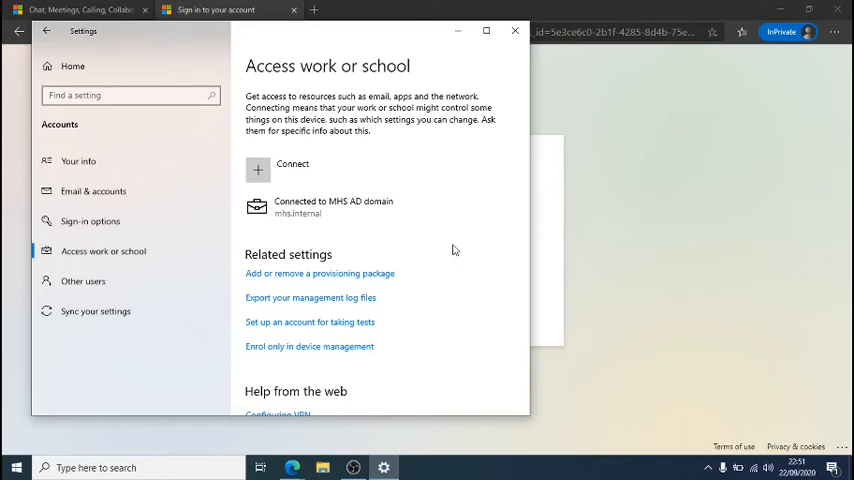
mouse_move(407, 236)
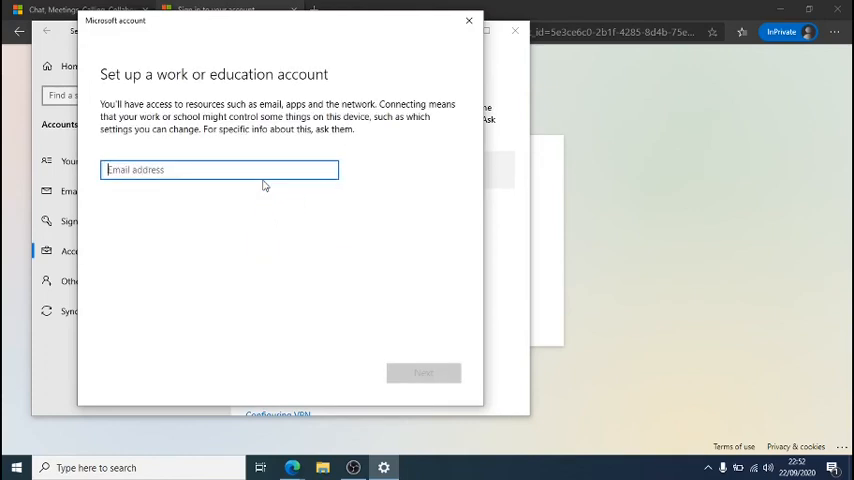
mouse_move(242, 184)
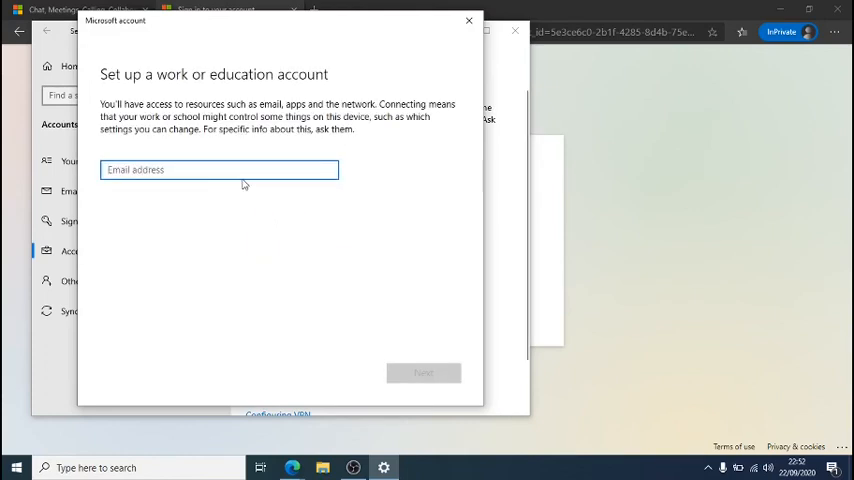
click(219, 169)
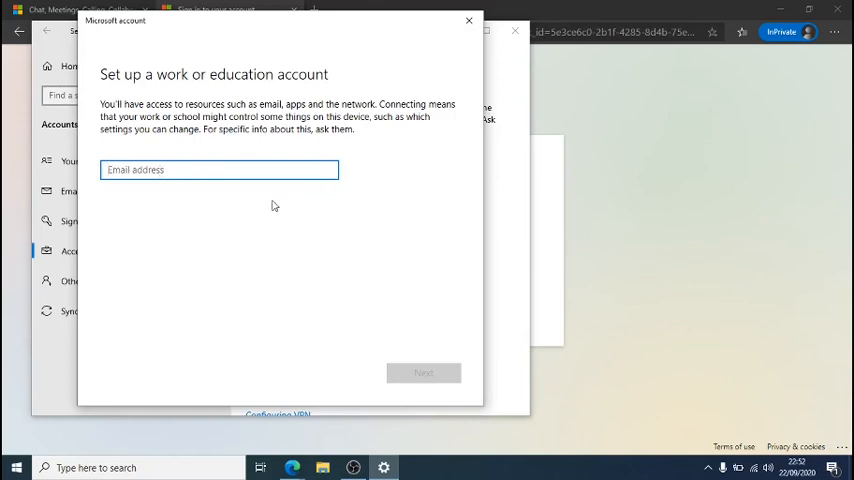
click(466, 19)
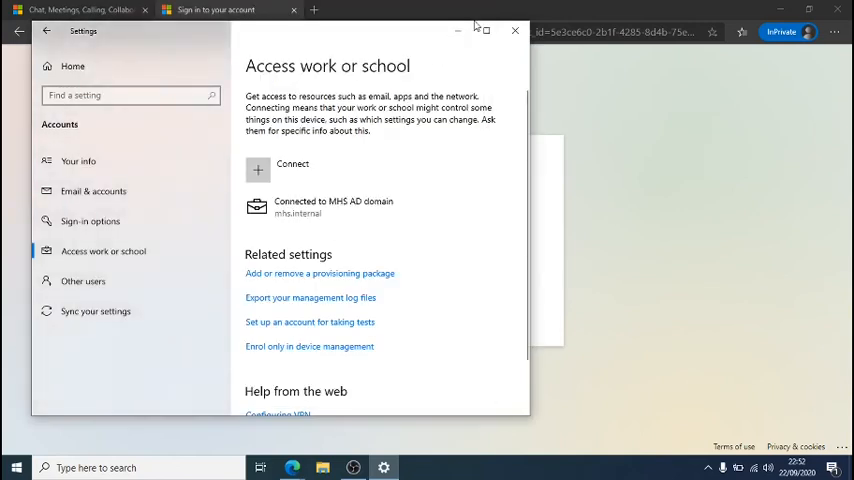
mouse_move(508, 31)
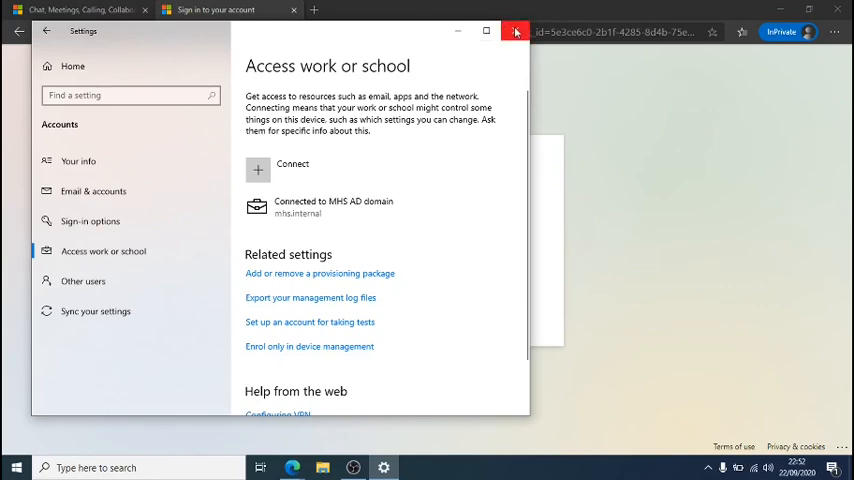
mouse_move(505, 31)
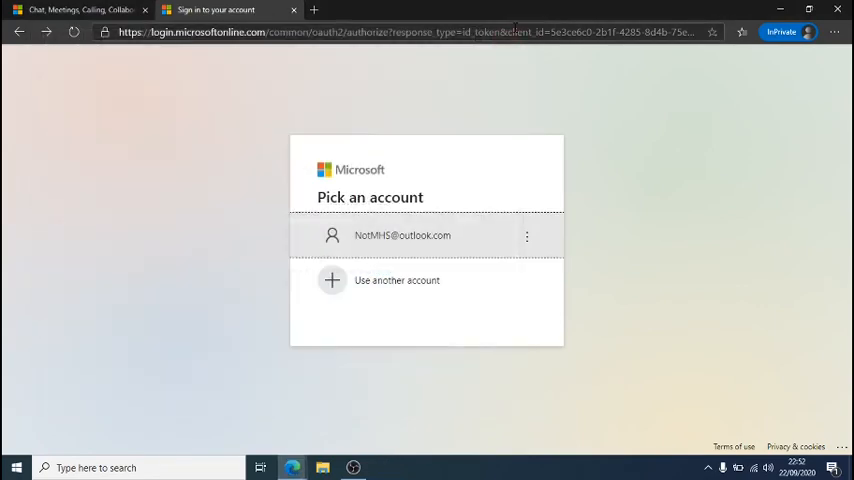
mouse_move(492, 125)
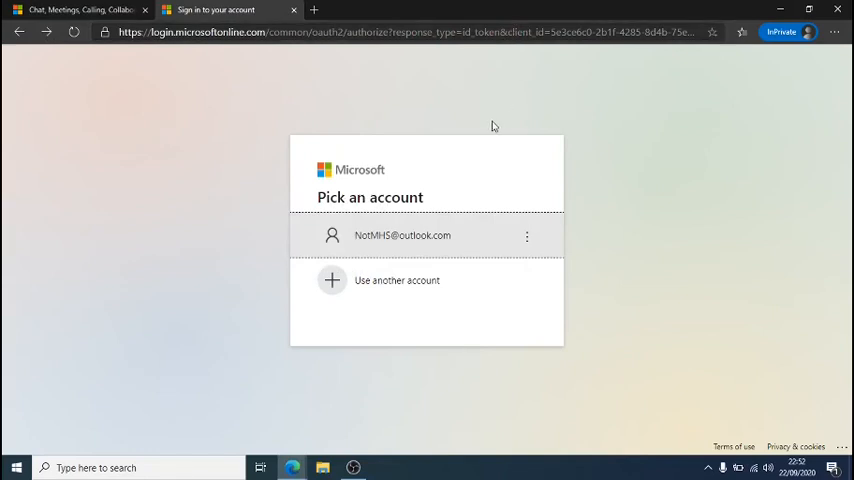